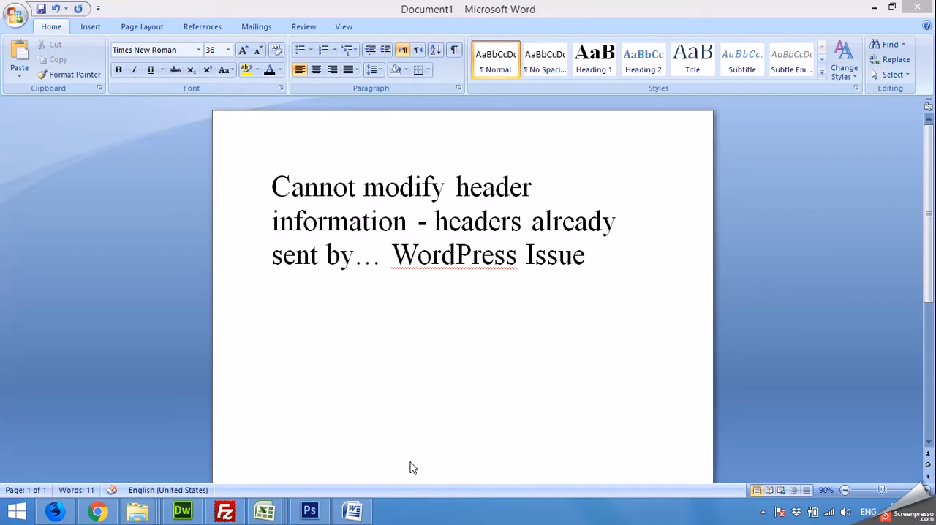
{"action": "mouse_move", "coordinate": [494, 369]}
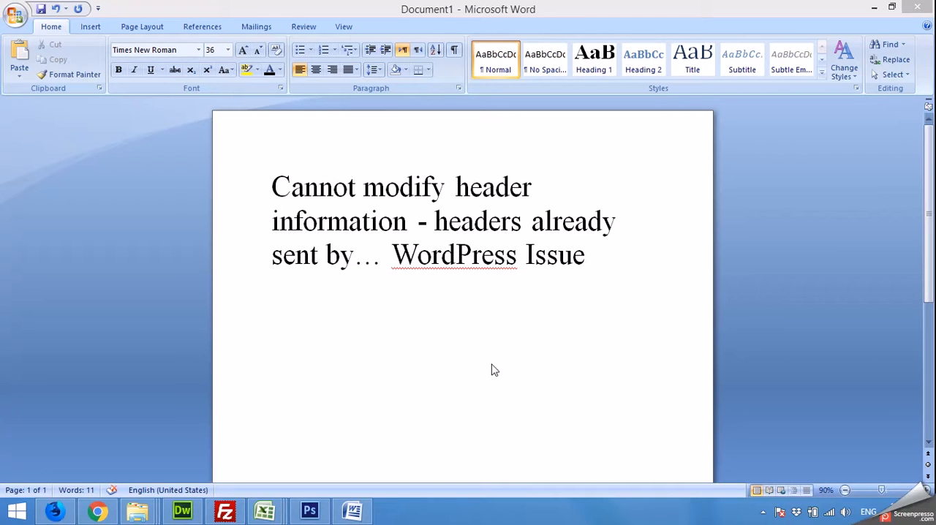
{"action": "mouse_move", "coordinate": [537, 382]}
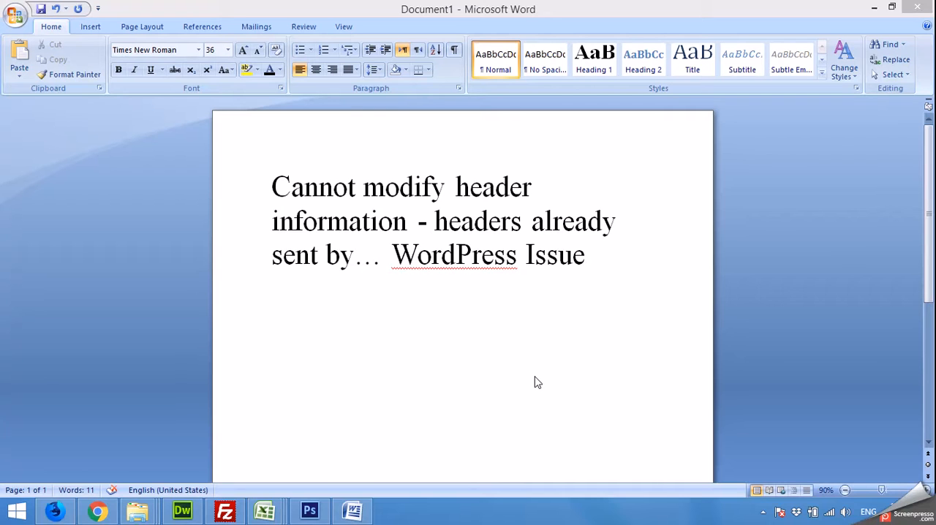
{"action": "mouse_move", "coordinate": [533, 365]}
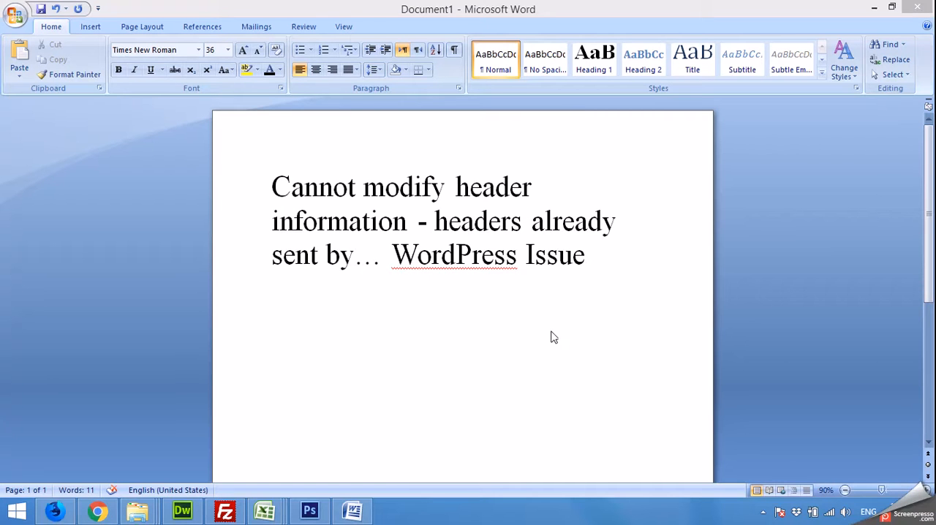
{"action": "mouse_move", "coordinate": [375, 439]}
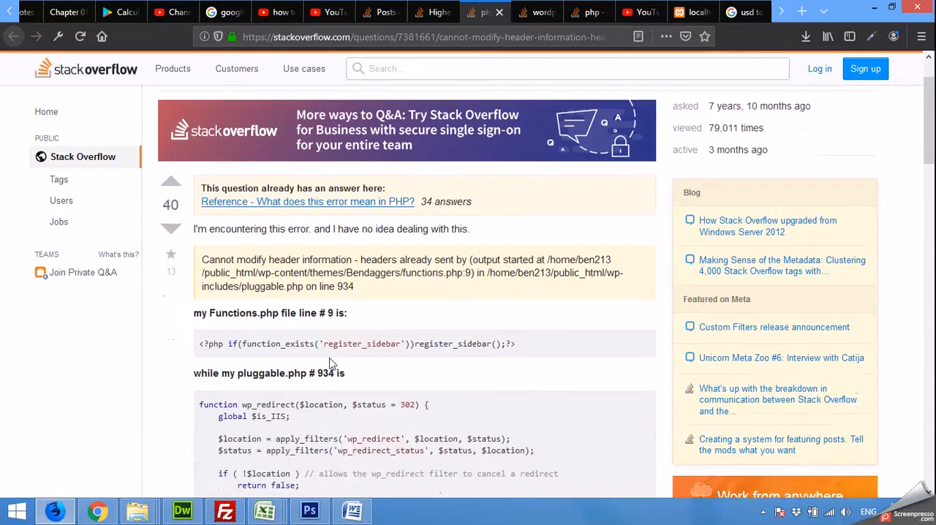
- Read through the Stack Overflow answers on output buffering, then switch back to the Word title document
{"action": "scroll", "scroll_direction": "down", "scroll_amount": 3}
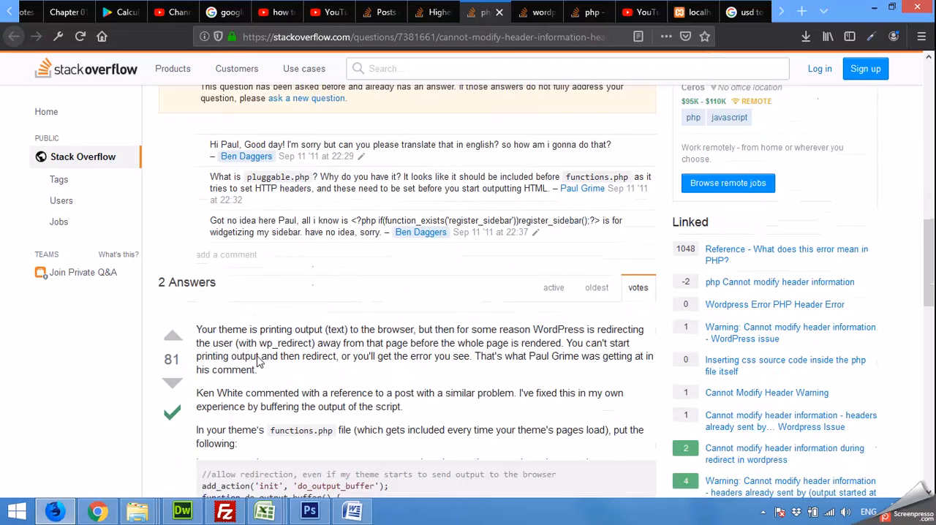
{"action": "scroll", "scroll_direction": "down", "scroll_amount": 3}
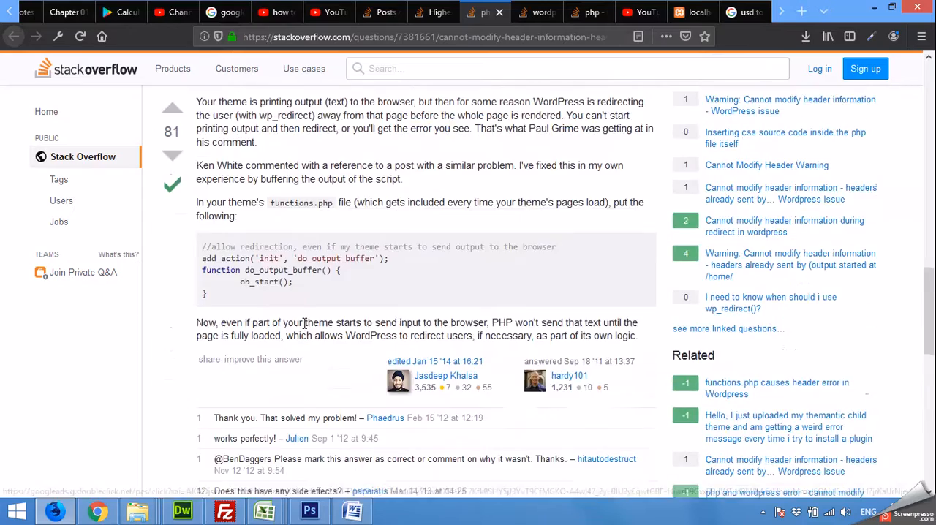
{"action": "scroll", "scroll_direction": "down", "scroll_amount": 3}
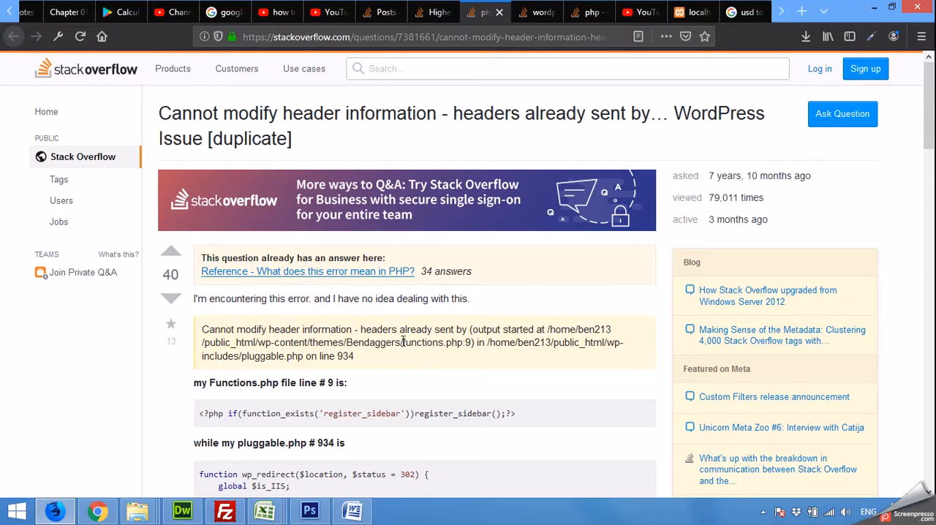
{"action": "mouse_move", "coordinate": [503, 323]}
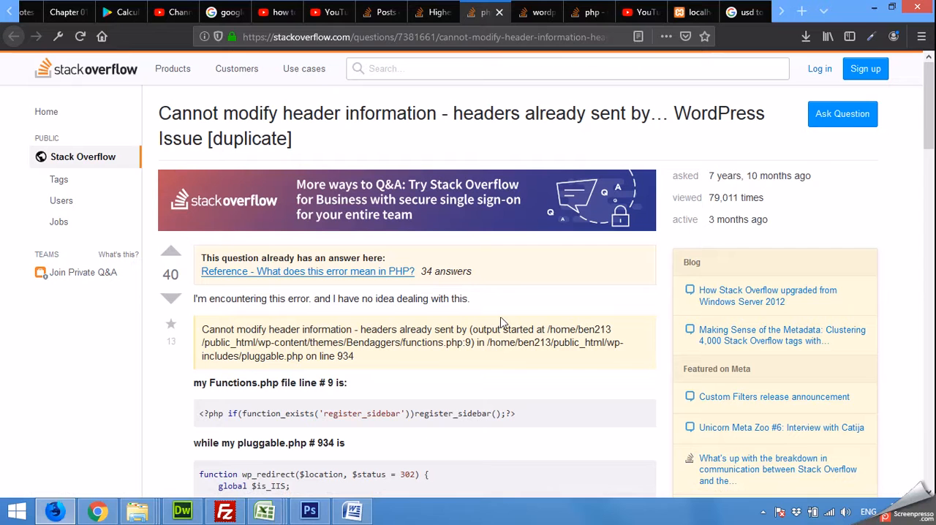
{"action": "mouse_move", "coordinate": [284, 409]}
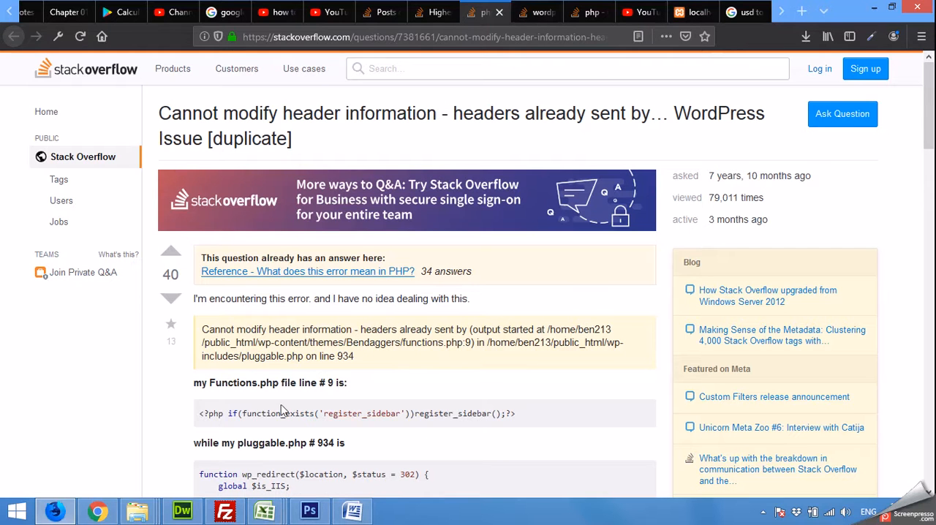
{"action": "left_click", "coordinate": [352, 511]}
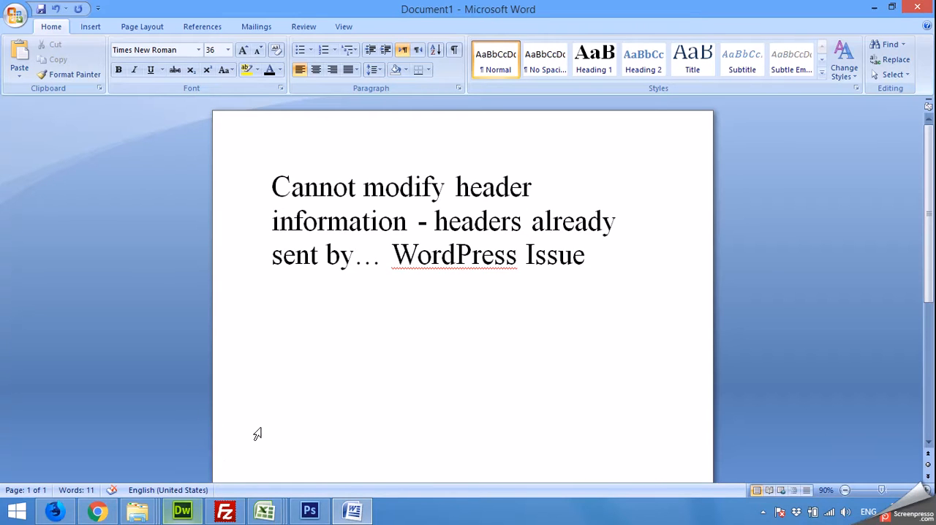
{"action": "mouse_move", "coordinate": [247, 401]}
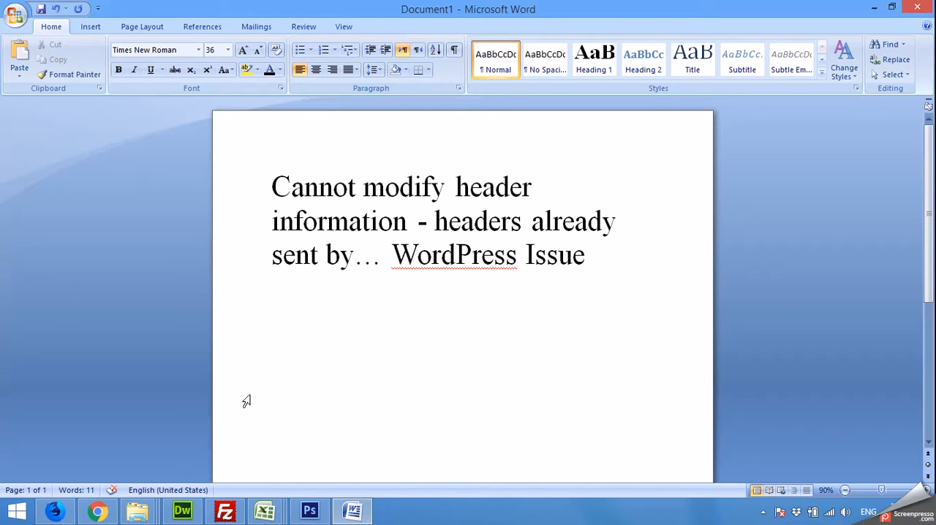
- Switch from the Word document to Dreamweaver showing the Astra single.php template
{"action": "left_click", "coordinate": [392, 254]}
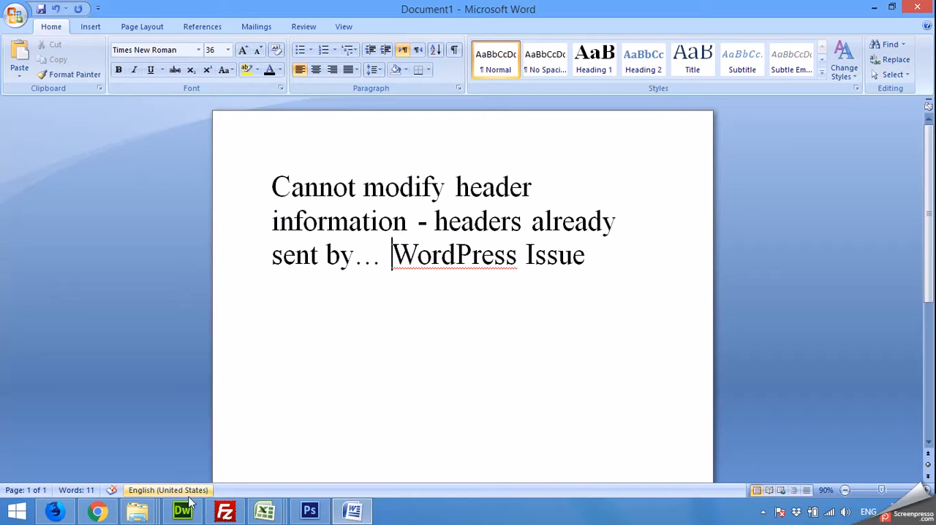
{"action": "left_click", "coordinate": [182, 510]}
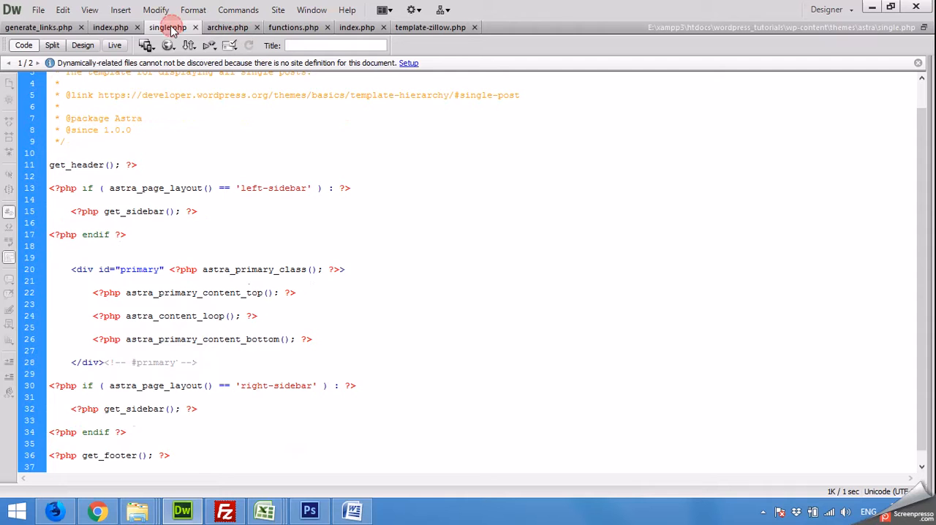
- Use File > Open to load functions.php from the astra theme folder
{"action": "left_click", "coordinate": [38, 10]}
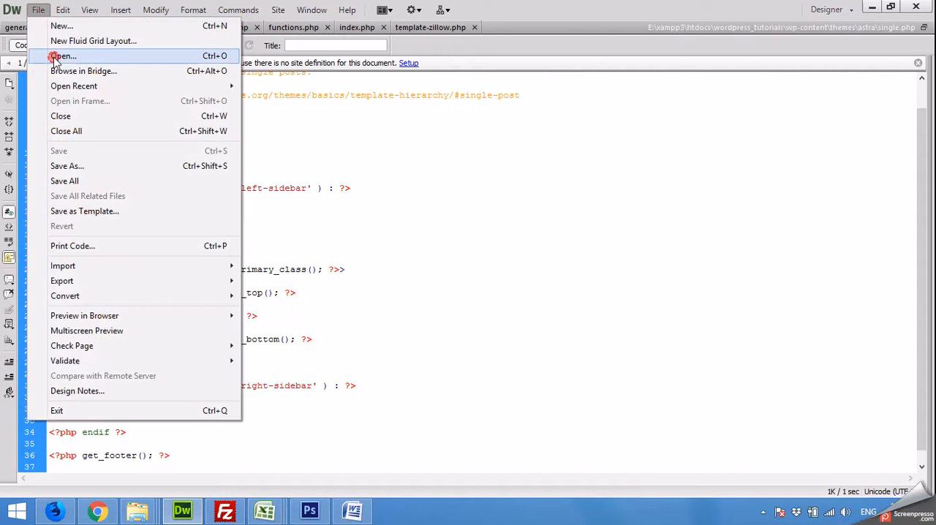
{"action": "left_click", "coordinate": [64, 55]}
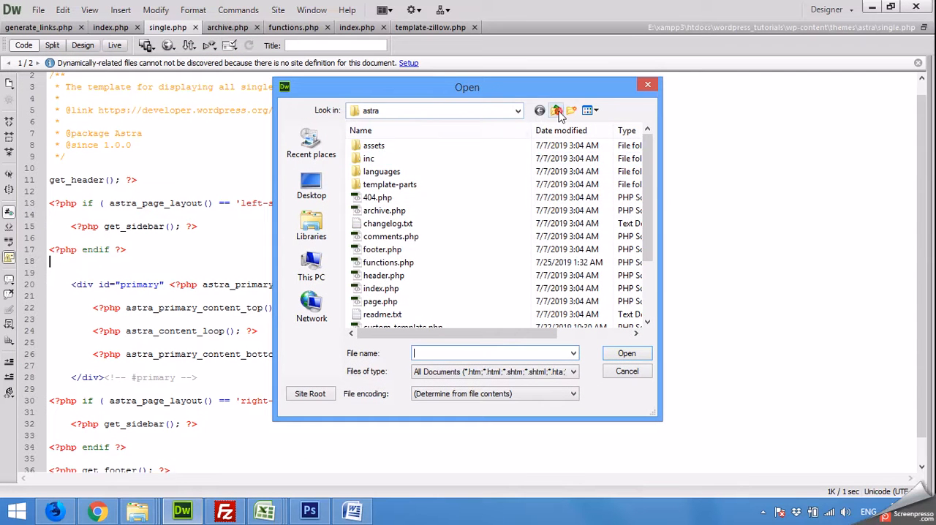
{"action": "left_click", "coordinate": [555, 110]}
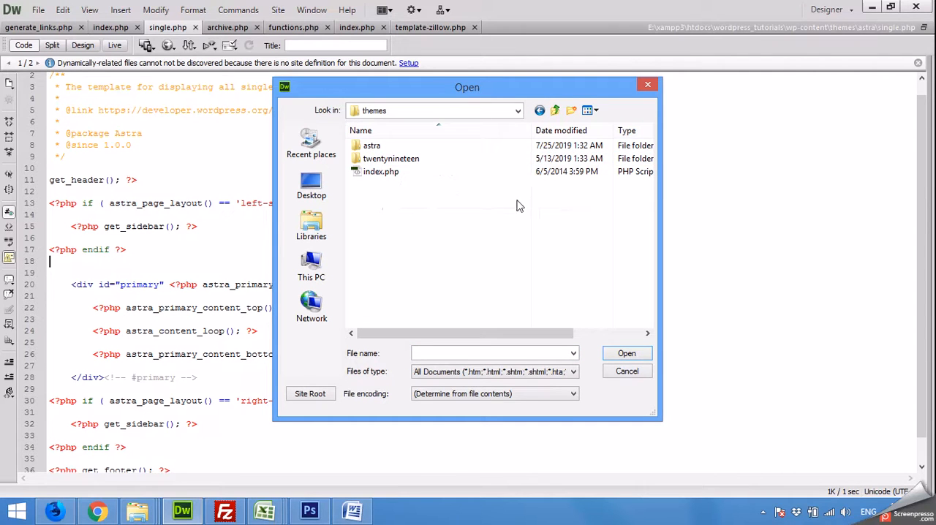
{"action": "mouse_move", "coordinate": [371, 145]}
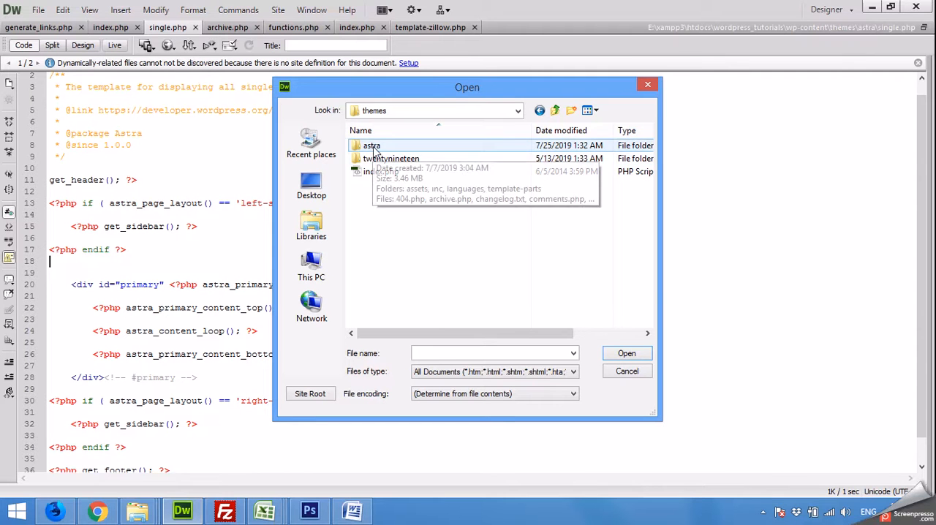
{"action": "double_click", "coordinate": [372, 145]}
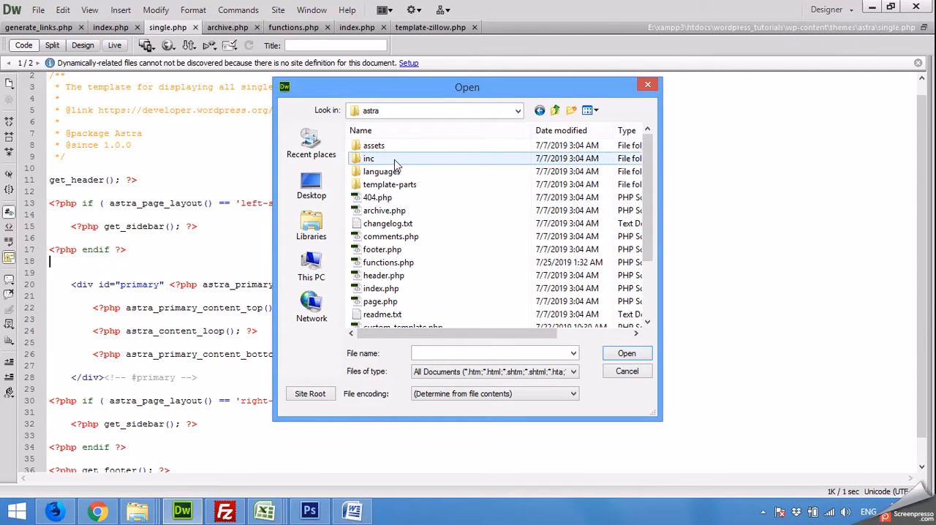
{"action": "mouse_move", "coordinate": [387, 262]}
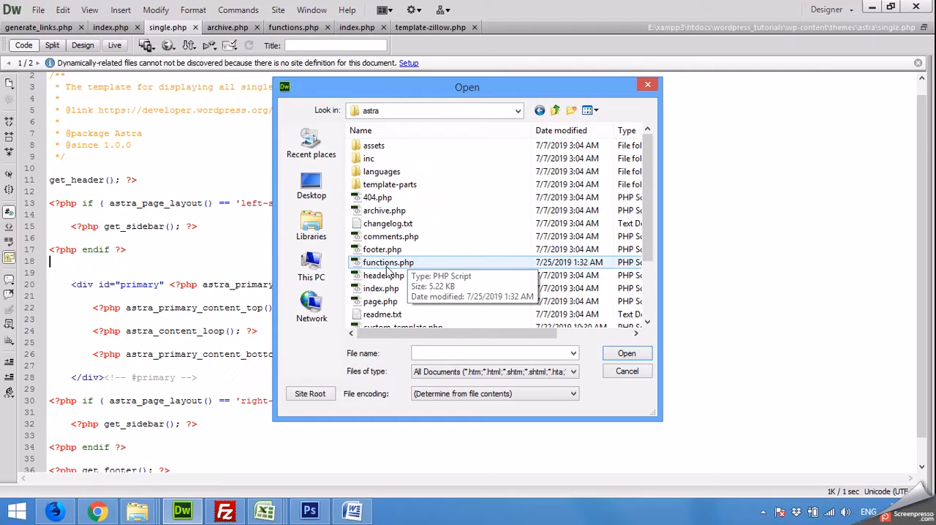
{"action": "double_click", "coordinate": [387, 262]}
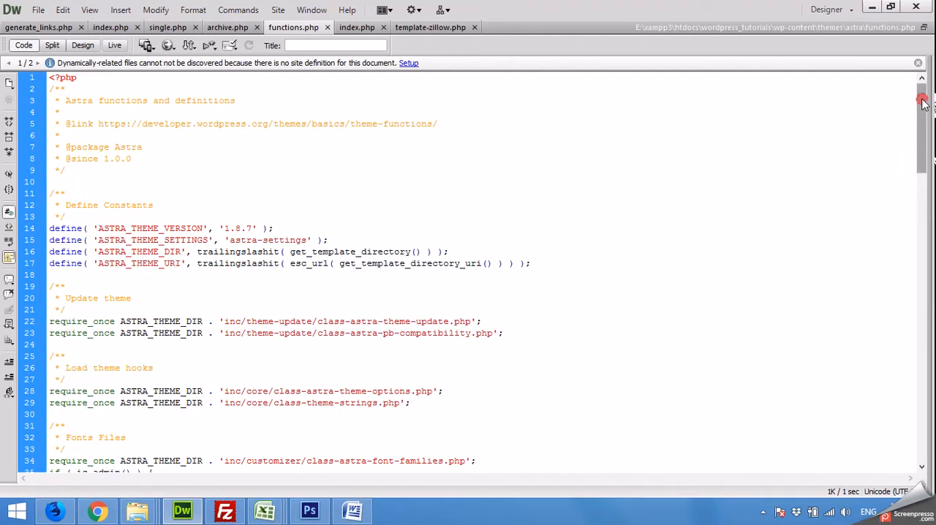
- Scroll to the end of the Astra functions.php file to review its closing lines
{"action": "scroll", "scroll_direction": "down", "scroll_amount": 3}
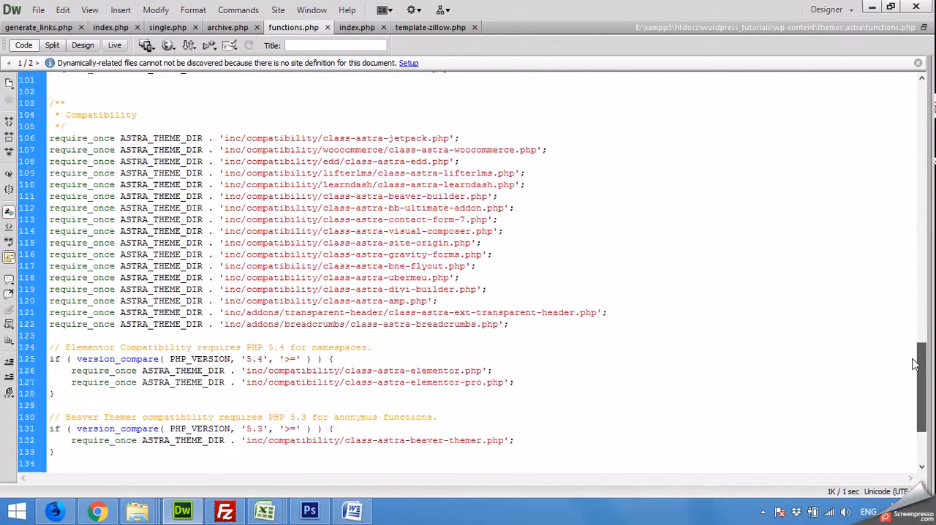
{"action": "scroll", "scroll_direction": "down", "scroll_amount": 3}
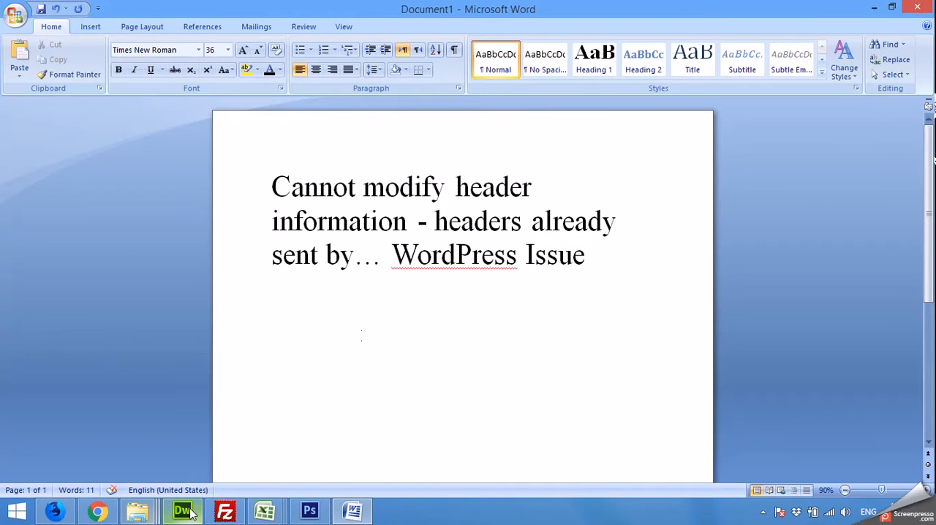
- Return to functions.php and remove its trailing ?> closing PHP tag
{"action": "left_click", "coordinate": [182, 510]}
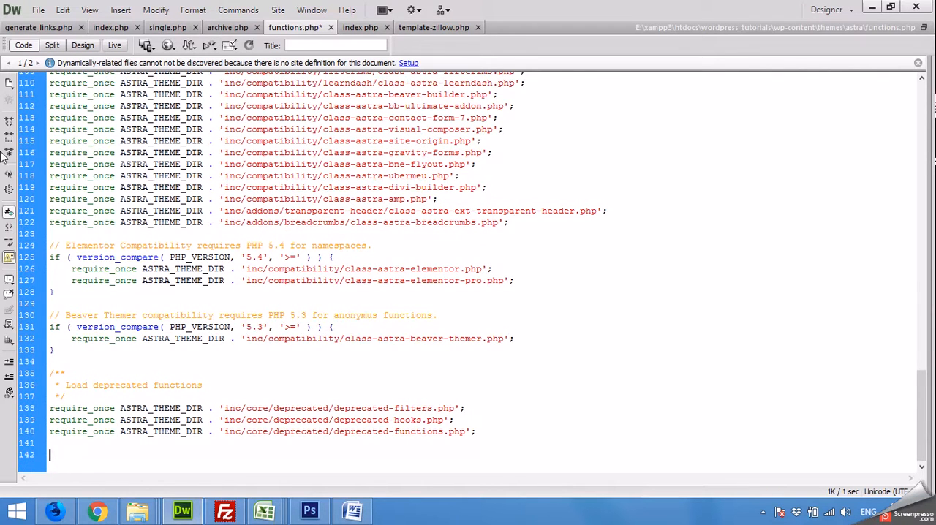
{"action": "left_click", "coordinate": [38, 9]}
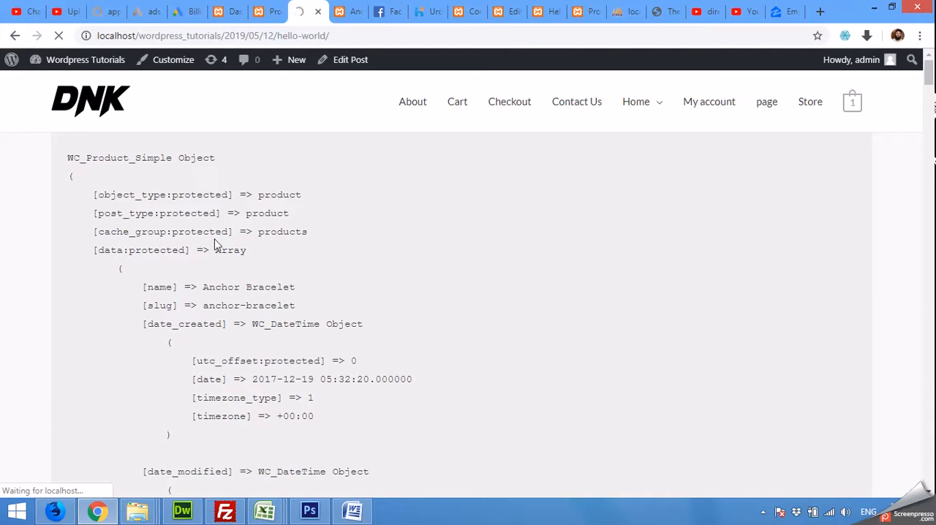
{"action": "mouse_move", "coordinate": [352, 509]}
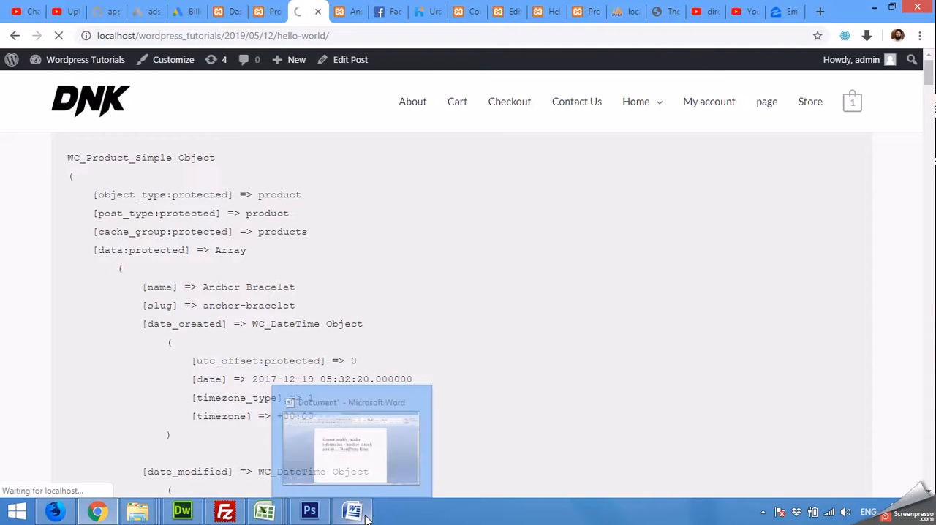
- Glance at the Word note, then reload the hello-world post in Chrome to show its castle image
{"action": "left_click", "coordinate": [353, 510]}
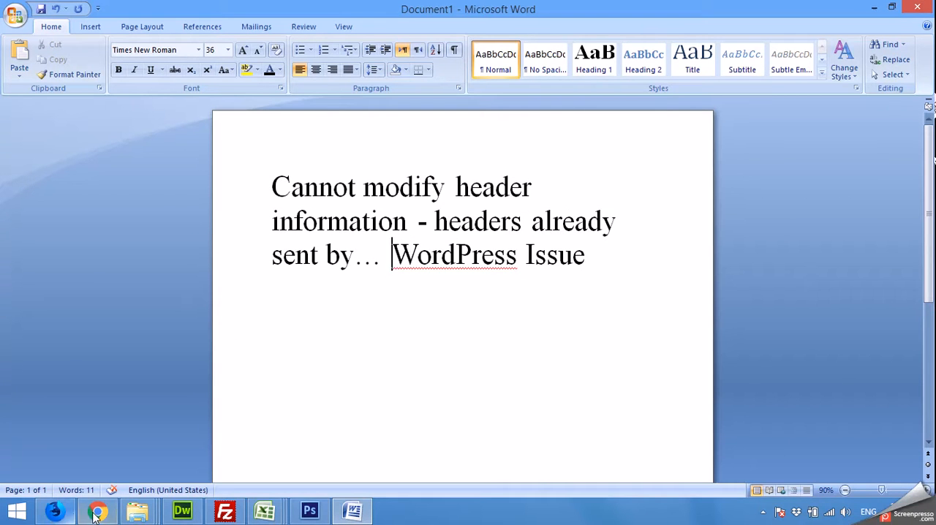
{"action": "left_click", "coordinate": [98, 511]}
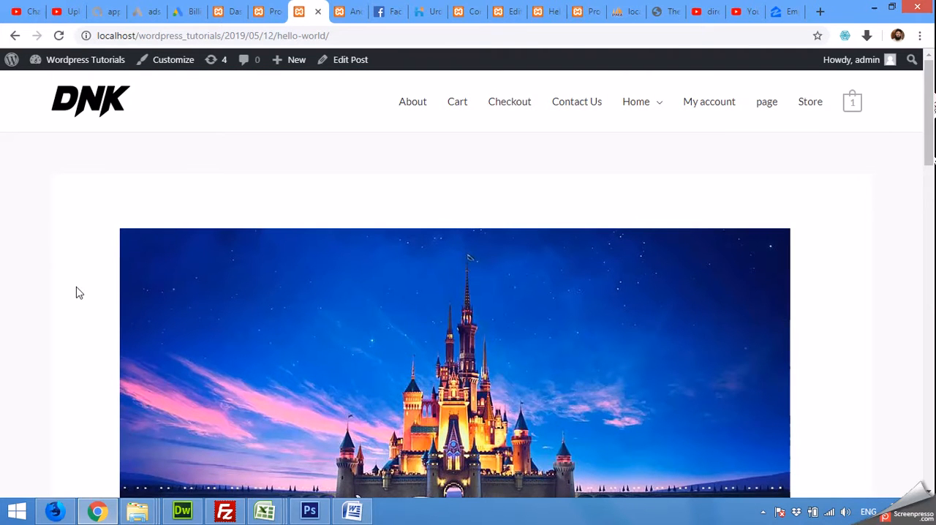
{"action": "mouse_move", "coordinate": [78, 281]}
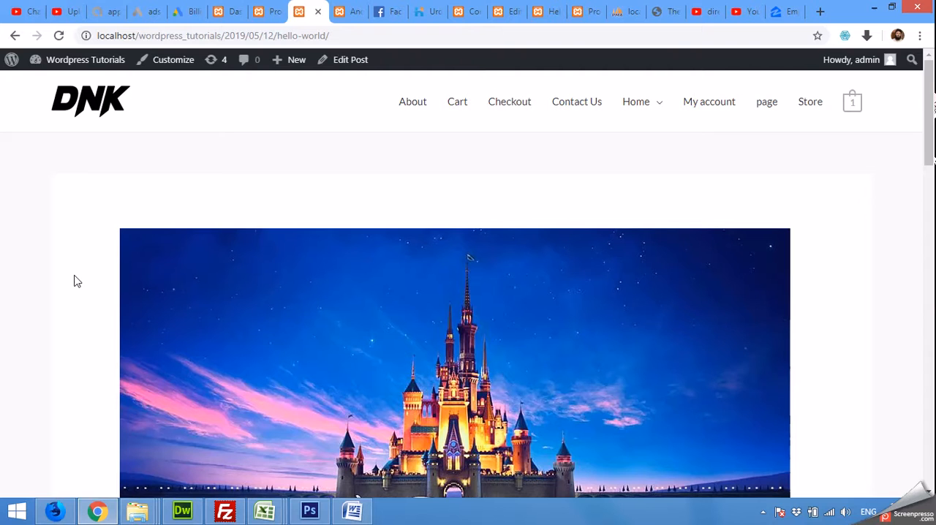
{"action": "mouse_move", "coordinate": [86, 252]}
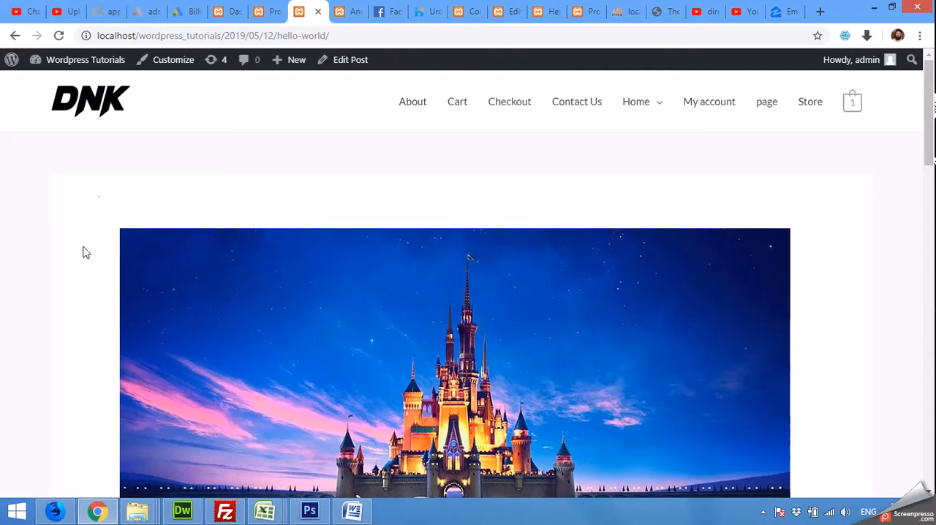
{"action": "mouse_move", "coordinate": [78, 216]}
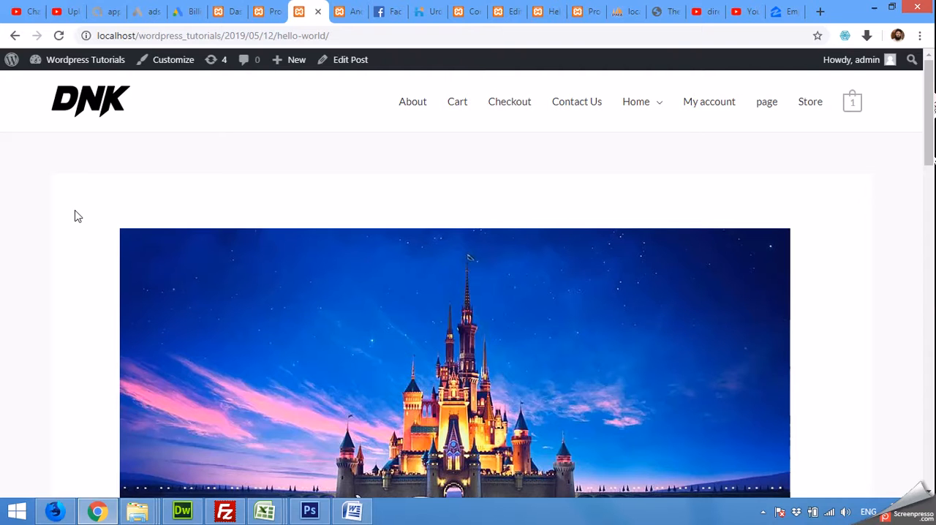
{"action": "mouse_move", "coordinate": [39, 195]}
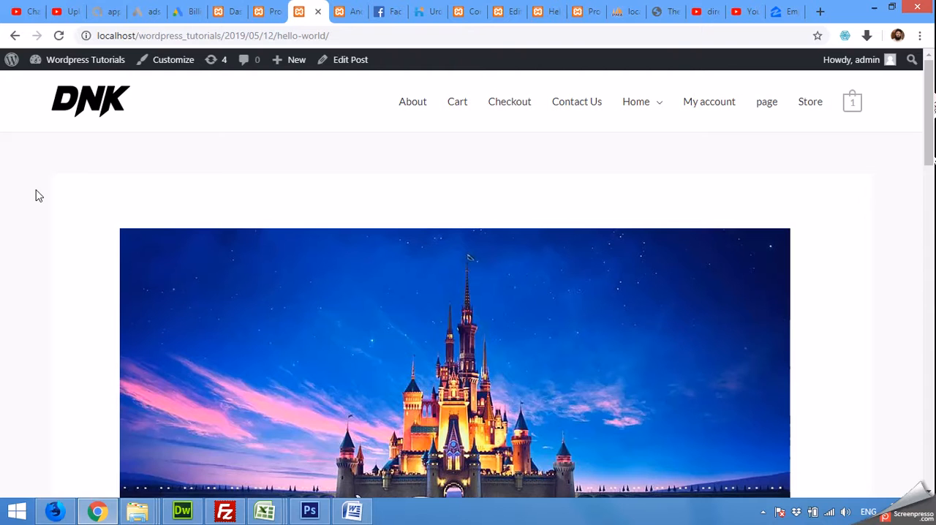
{"action": "mouse_move", "coordinate": [64, 212]}
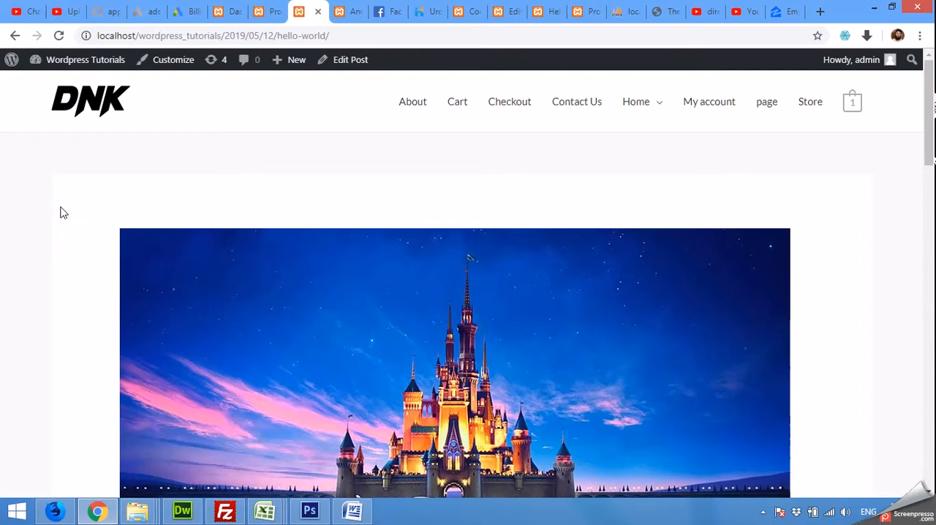
{"action": "mouse_move", "coordinate": [68, 212]}
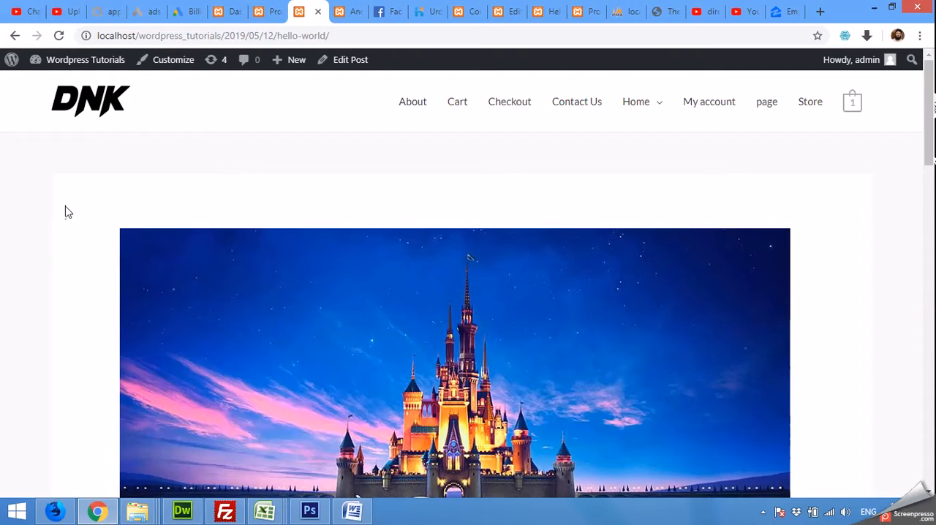